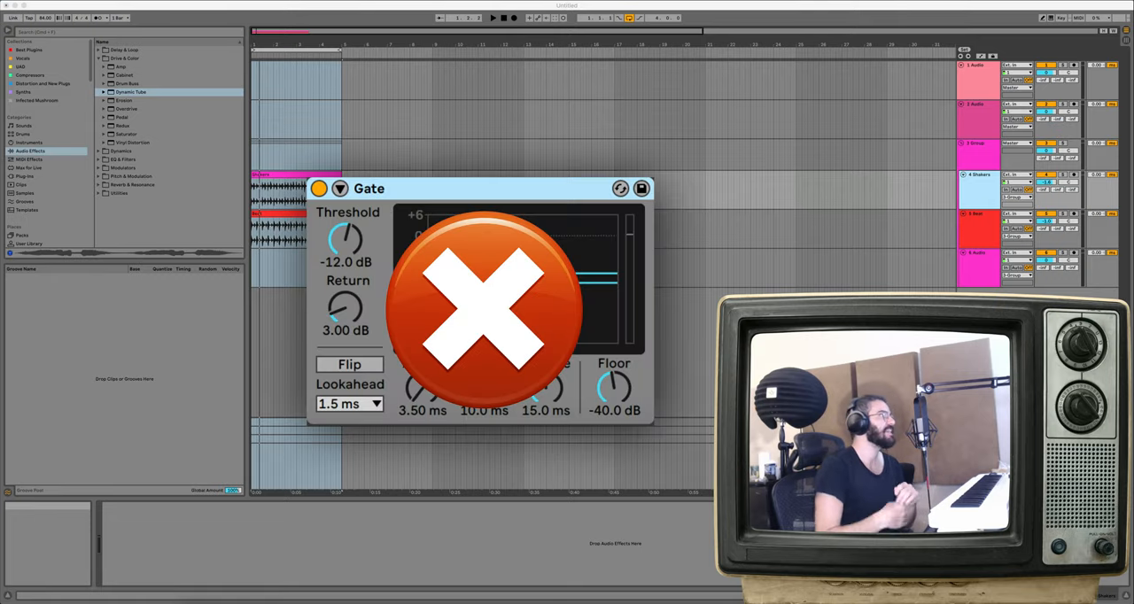
Remove the Gate device and load a default Dynamic Tube effect onto the loop's track.
{"action": "left_click", "coordinate": [641, 188]}
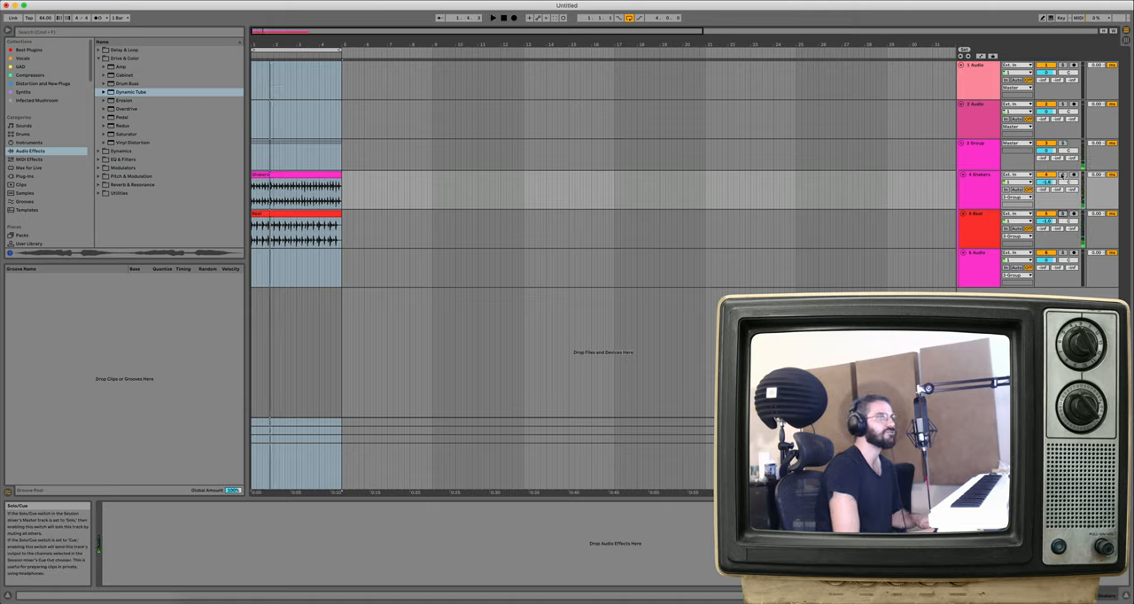
{"action": "left_click", "coordinate": [493, 17]}
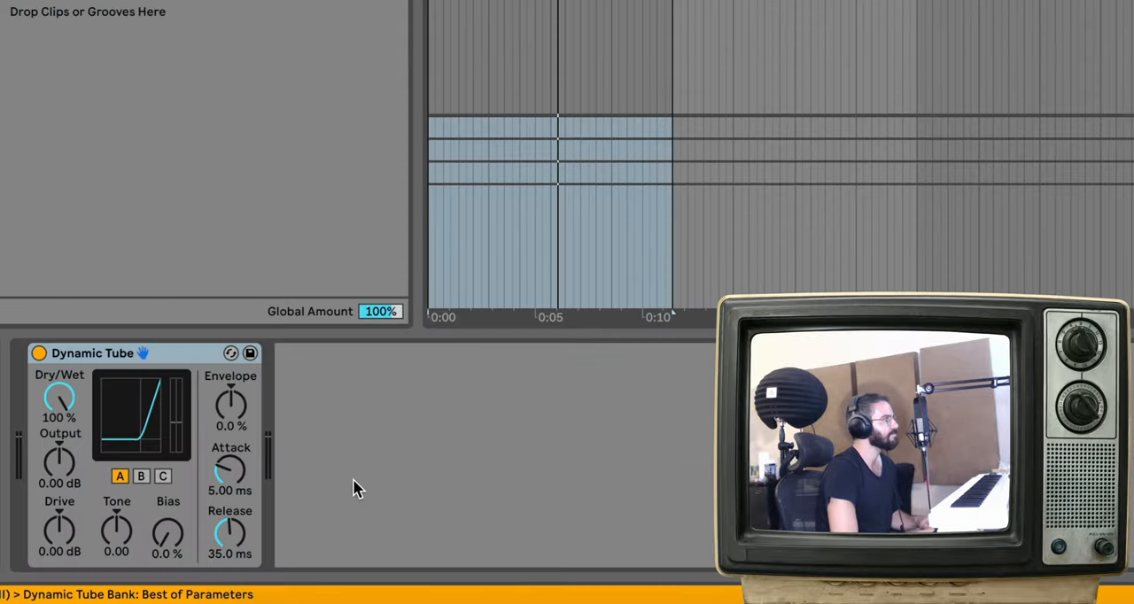
Raise the Dynamic Tube Bias from zero, nudging it up and down to settle around 57%.
{"action": "left_click_drag", "start_coordinate": [167, 532], "coordinate": [167, 496]}
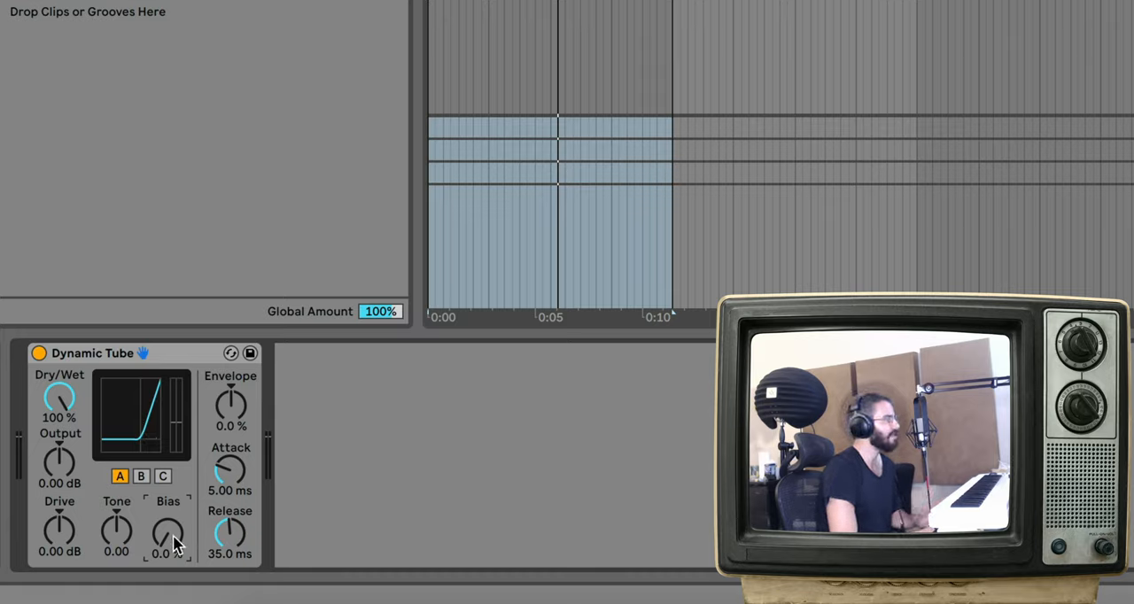
{"action": "left_click_drag", "start_coordinate": [166, 532], "coordinate": [174, 523]}
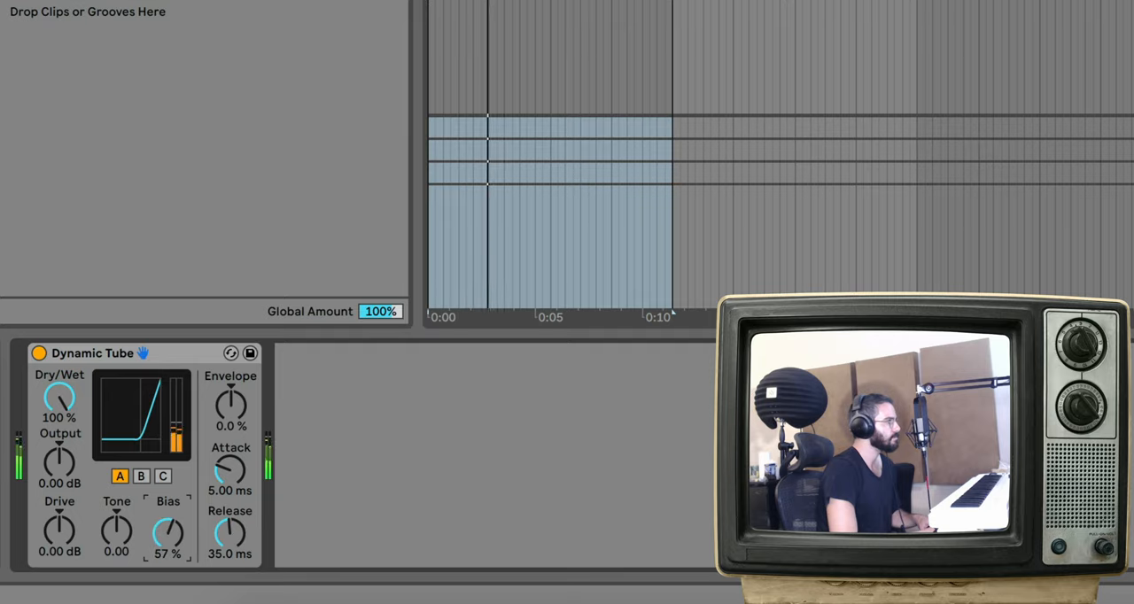
{"action": "left_click_drag", "start_coordinate": [167, 532], "coordinate": [167, 541]}
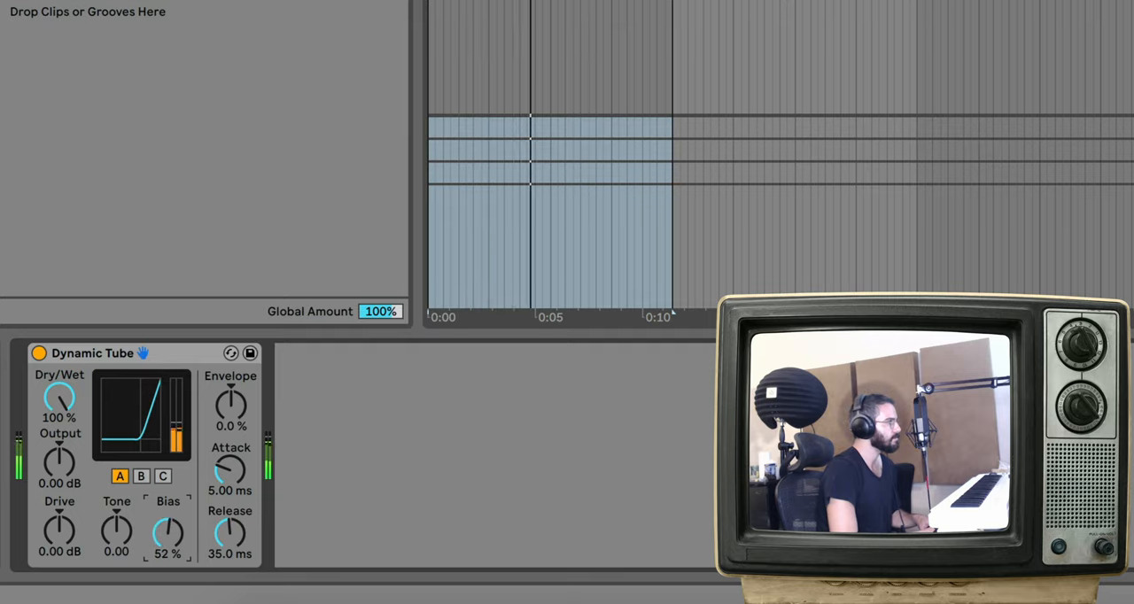
{"action": "left_click_drag", "start_coordinate": [167, 532], "coordinate": [167, 522]}
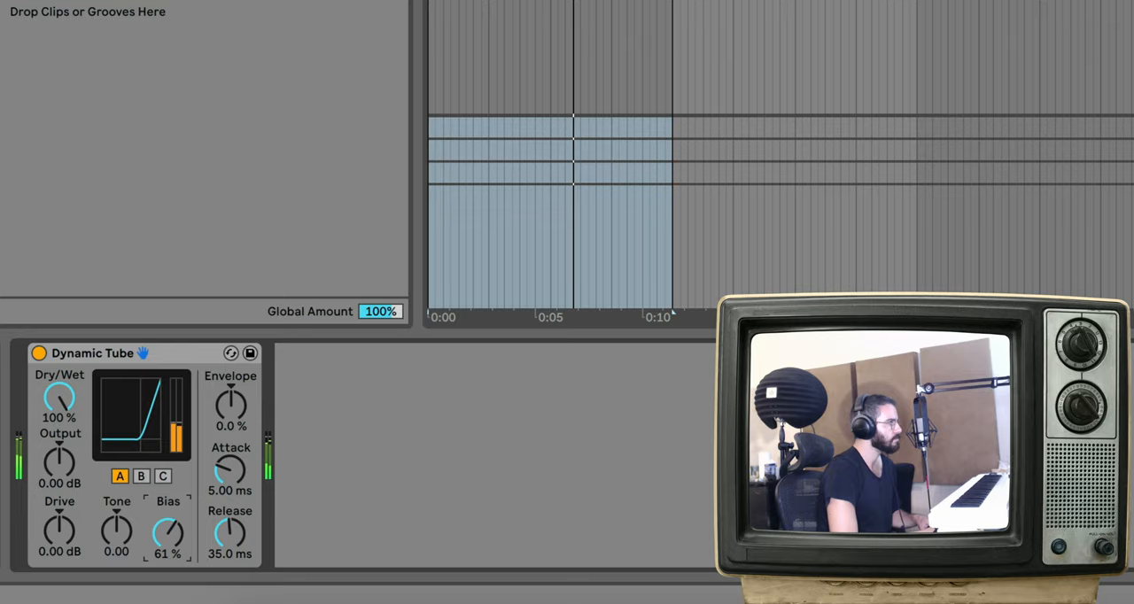
{"action": "left_click_drag", "start_coordinate": [168, 532], "coordinate": [168, 546]}
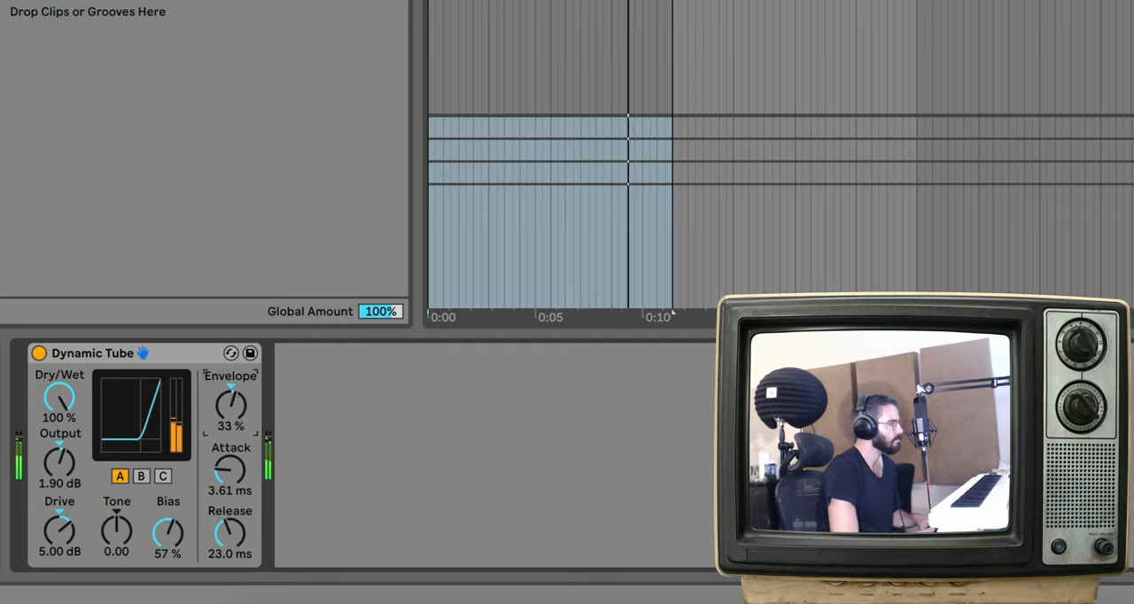
Compare fully wet and blended Dry/Wet mixes, leave it near 81%, and bypass the Tube to A/B it.
{"action": "left_click_drag", "start_coordinate": [60, 398], "coordinate": [61, 417]}
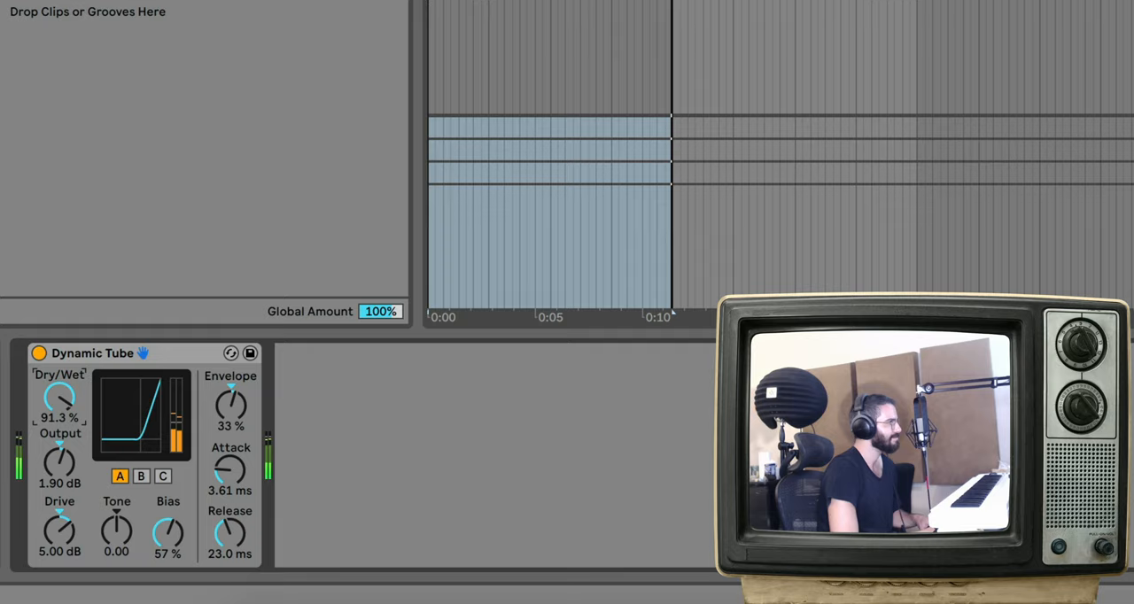
{"action": "left_click_drag", "start_coordinate": [61, 399], "coordinate": [64, 386]}
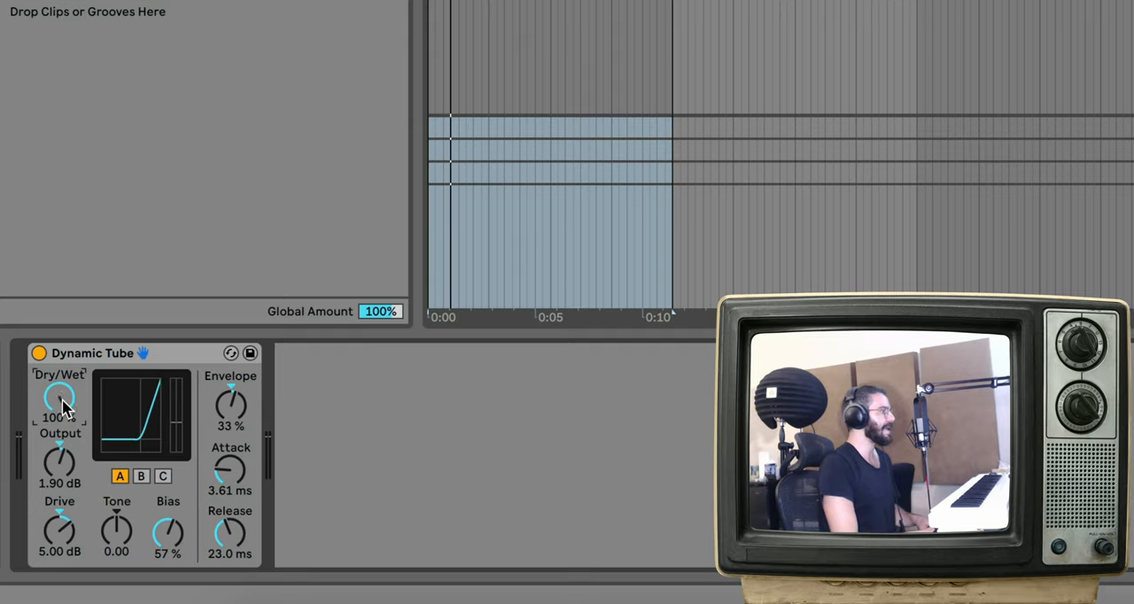
{"action": "left_click_drag", "start_coordinate": [61, 399], "coordinate": [60, 416]}
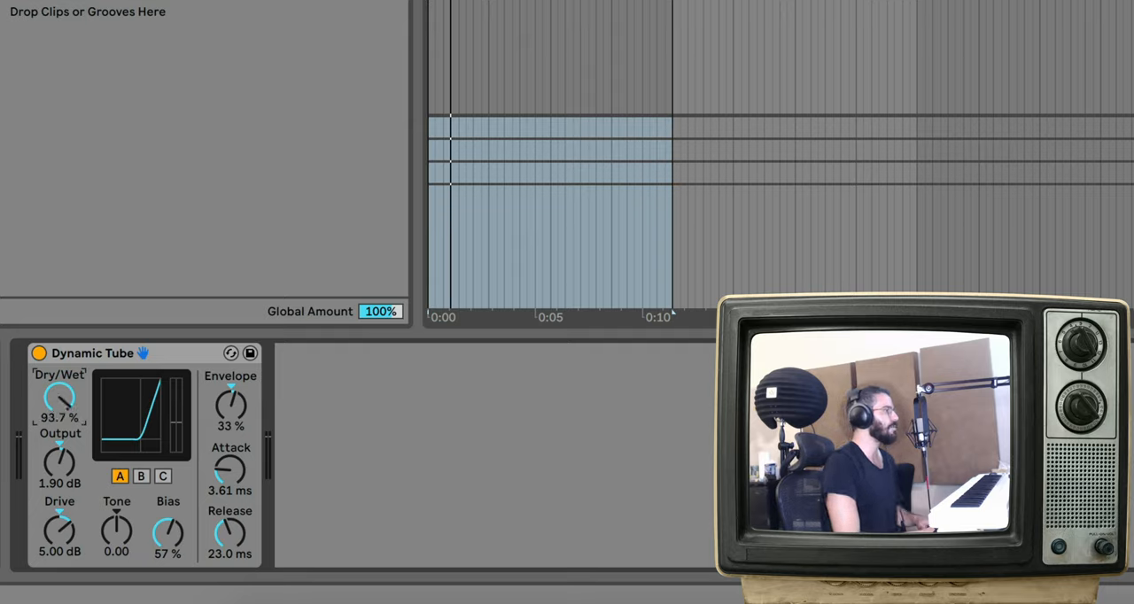
{"action": "left_click_drag", "start_coordinate": [60, 399], "coordinate": [61, 390]}
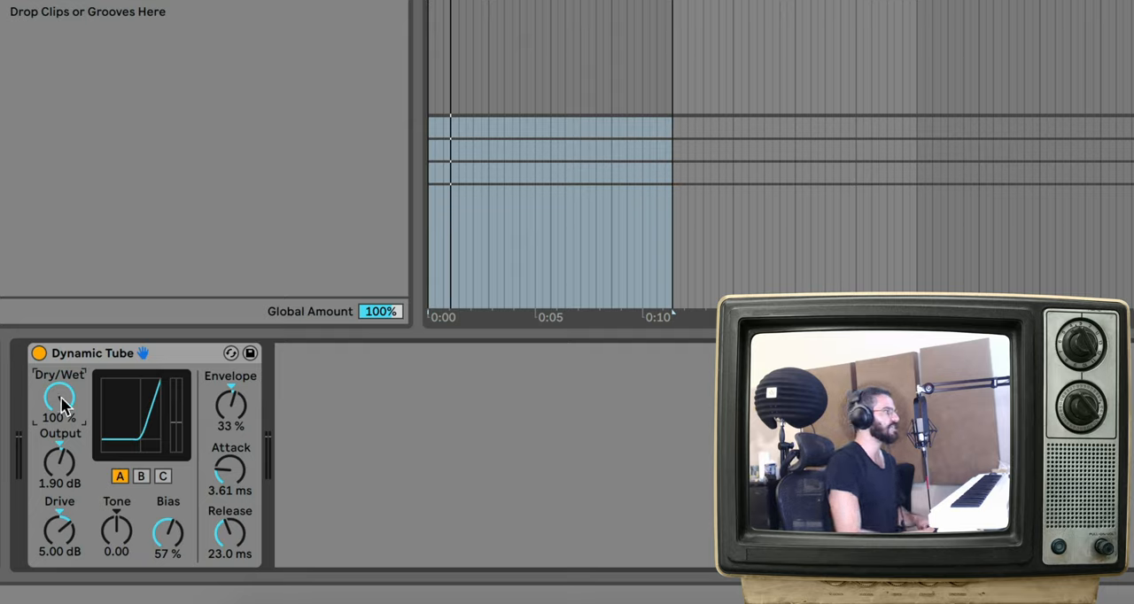
{"action": "left_click_drag", "start_coordinate": [61, 399], "coordinate": [60, 412]}
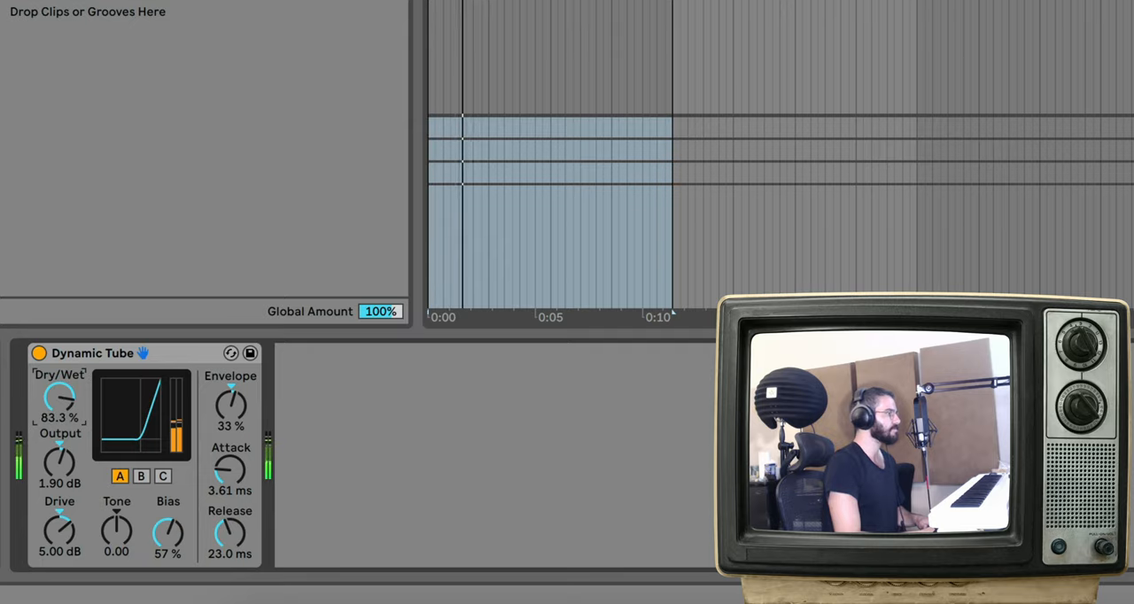
{"action": "left_click_drag", "start_coordinate": [60, 399], "coordinate": [60, 404]}
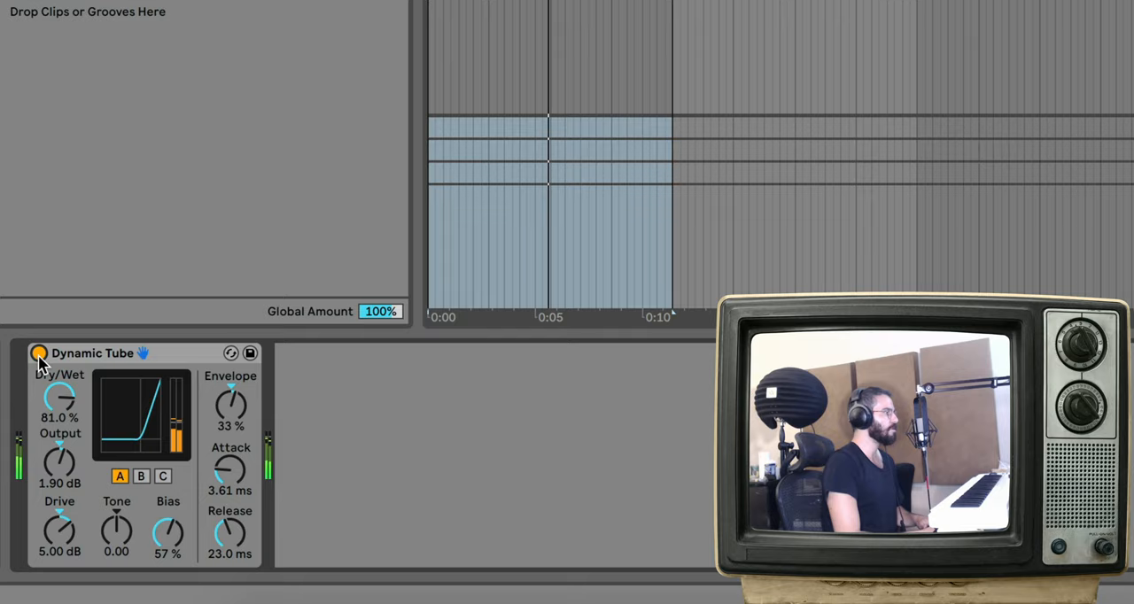
{"action": "left_click", "coordinate": [39, 354]}
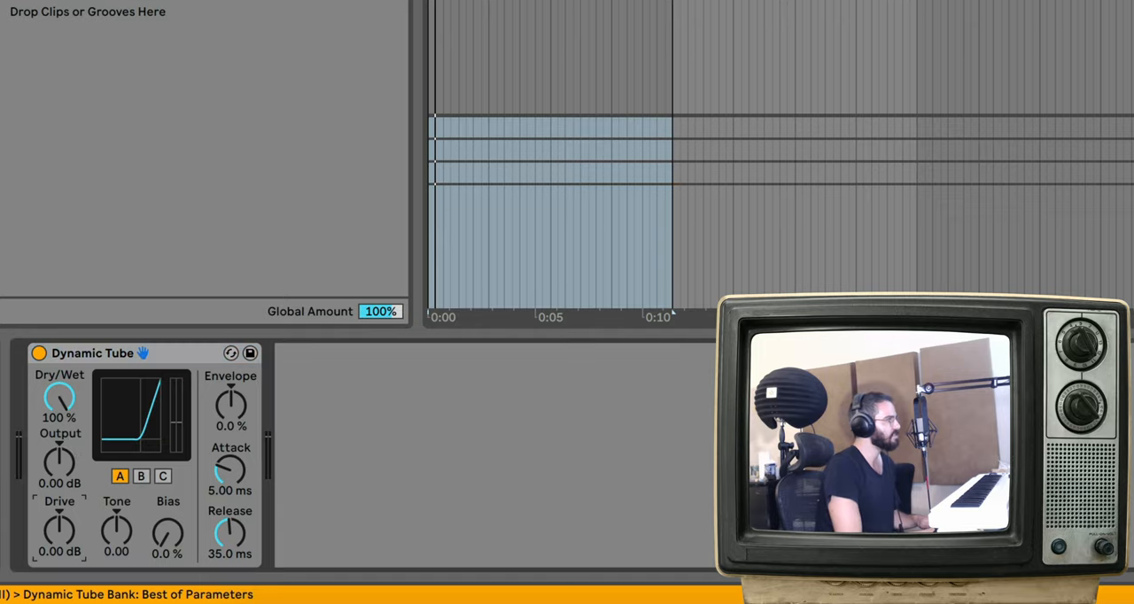
Give the Dynamic Tube about 5 dB of drive and a Bias in the 39–46% range.
{"action": "left_click_drag", "start_coordinate": [60, 528], "coordinate": [71, 511]}
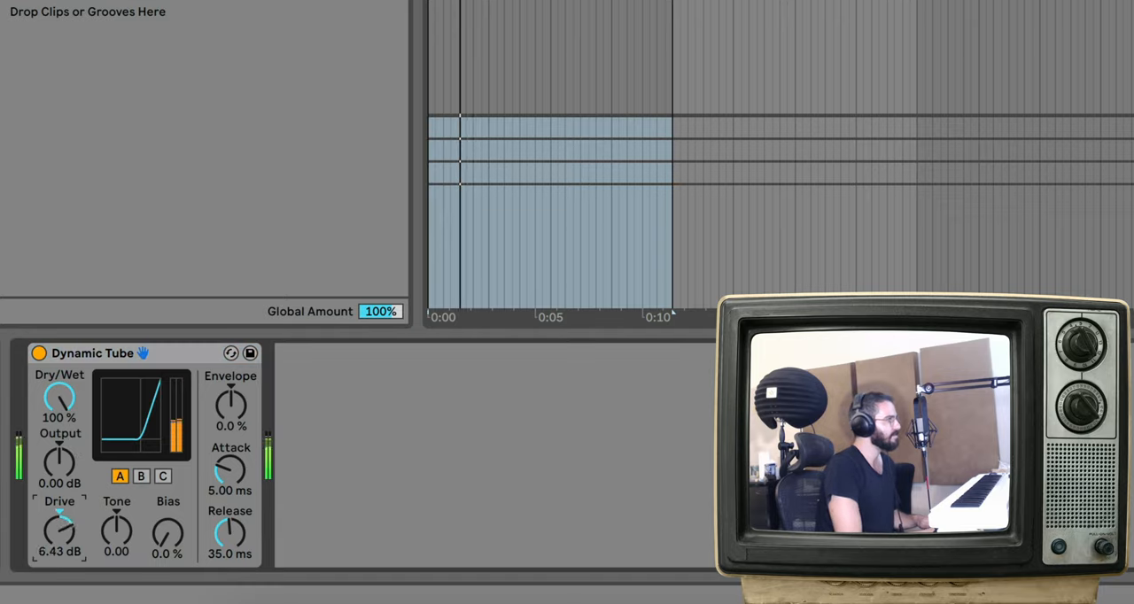
{"action": "left_click_drag", "start_coordinate": [60, 457], "coordinate": [61, 447]}
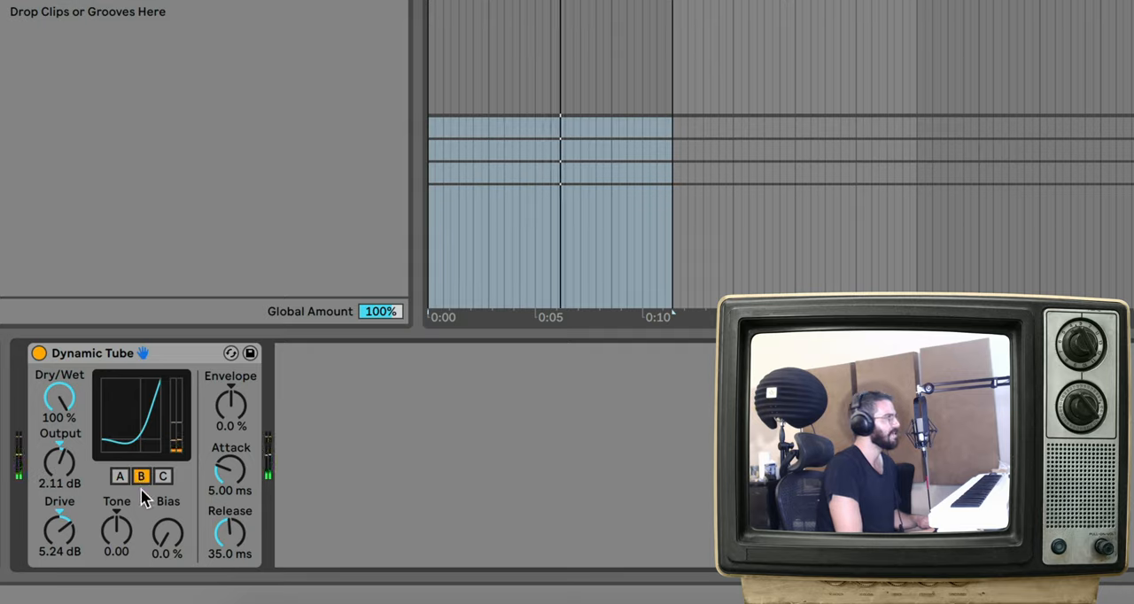
{"action": "left_click_drag", "start_coordinate": [166, 531], "coordinate": [167, 523]}
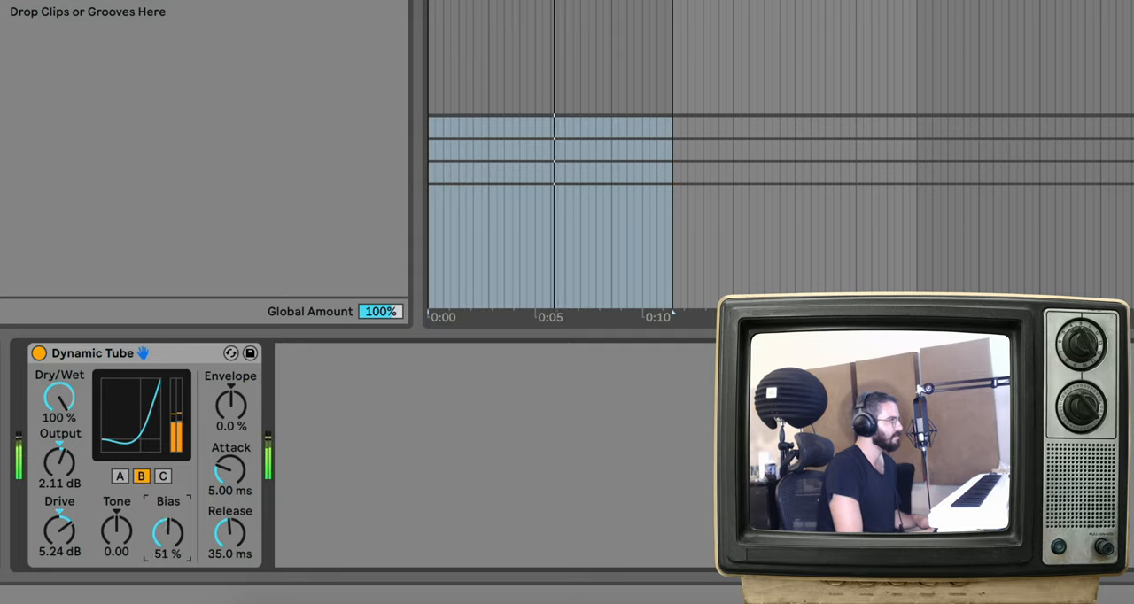
{"action": "left_click_drag", "start_coordinate": [167, 528], "coordinate": [167, 535]}
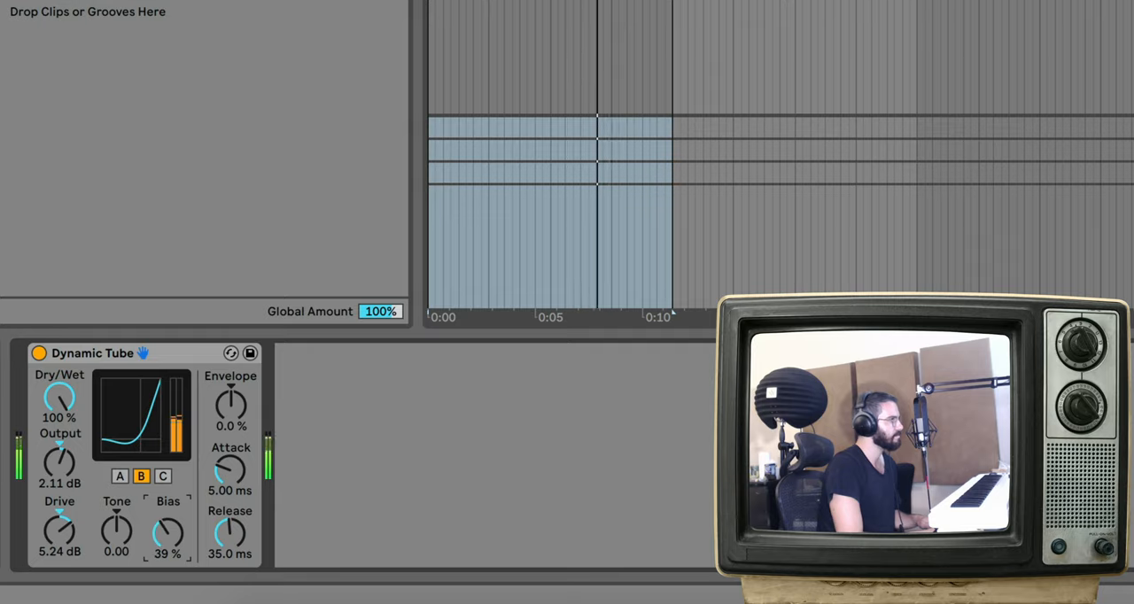
Swing the Envelope past 100%, then flip it to a deep negative amount around -129%.
{"action": "left_click_drag", "start_coordinate": [230, 404], "coordinate": [231, 390]}
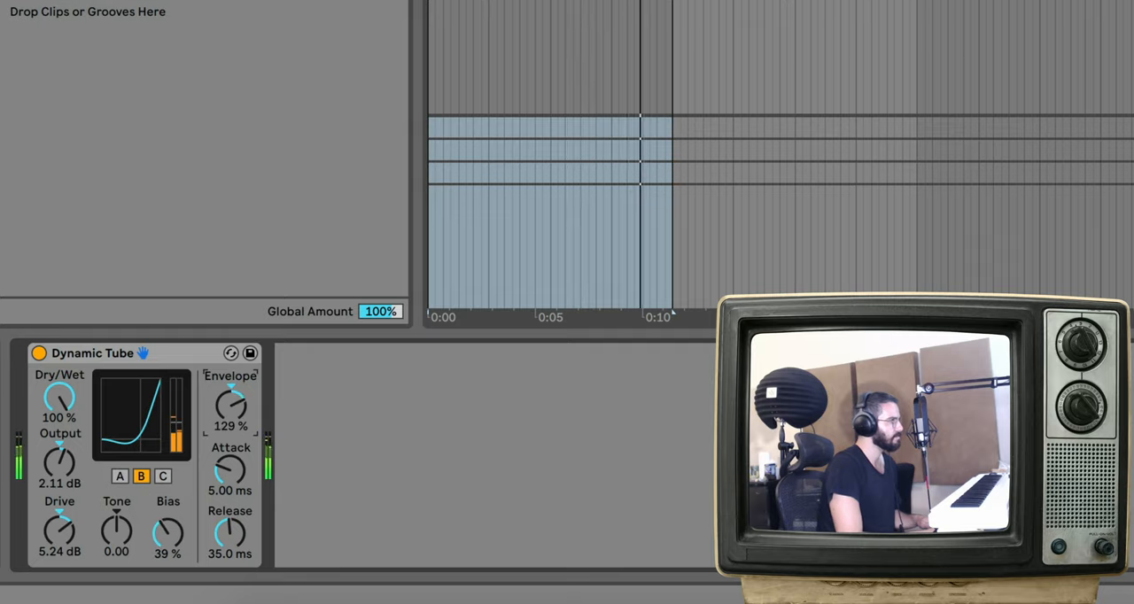
{"action": "left_click_drag", "start_coordinate": [231, 407], "coordinate": [230, 434]}
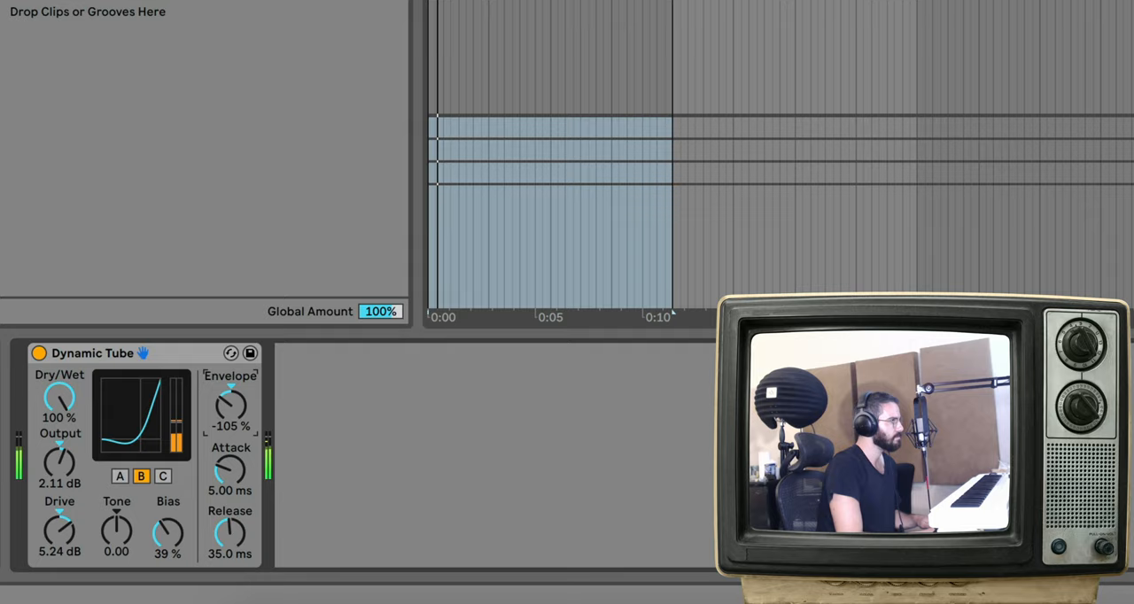
{"action": "left_click_drag", "start_coordinate": [231, 404], "coordinate": [230, 386]}
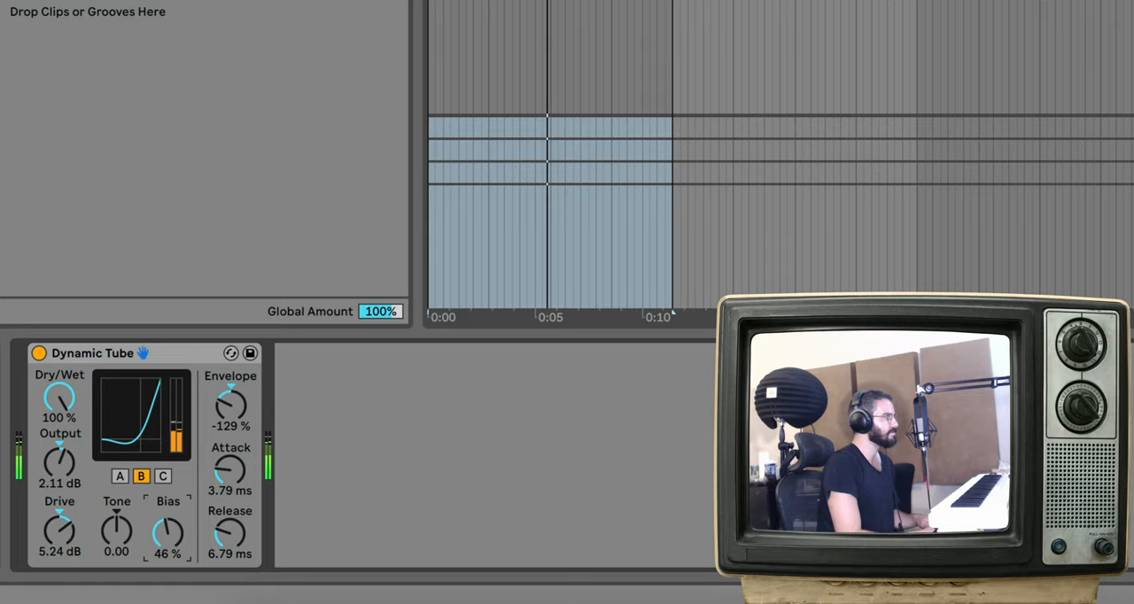
{"action": "left_click_drag", "start_coordinate": [166, 531], "coordinate": [167, 528]}
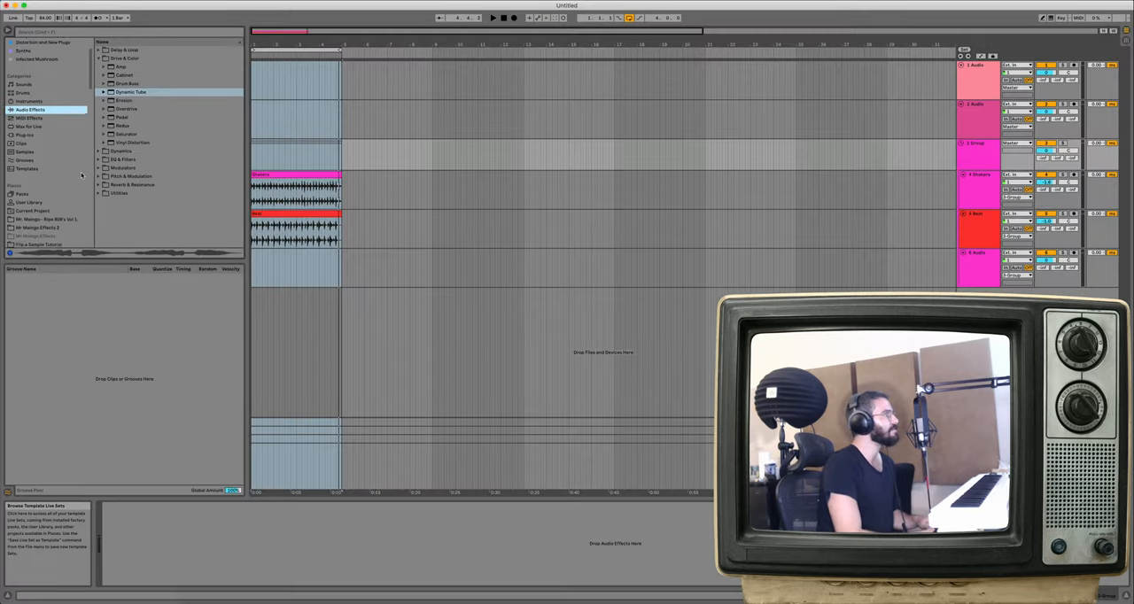
Browse into the User Library and pull a sample file from it into the arrangement.
{"action": "left_click", "coordinate": [37, 195]}
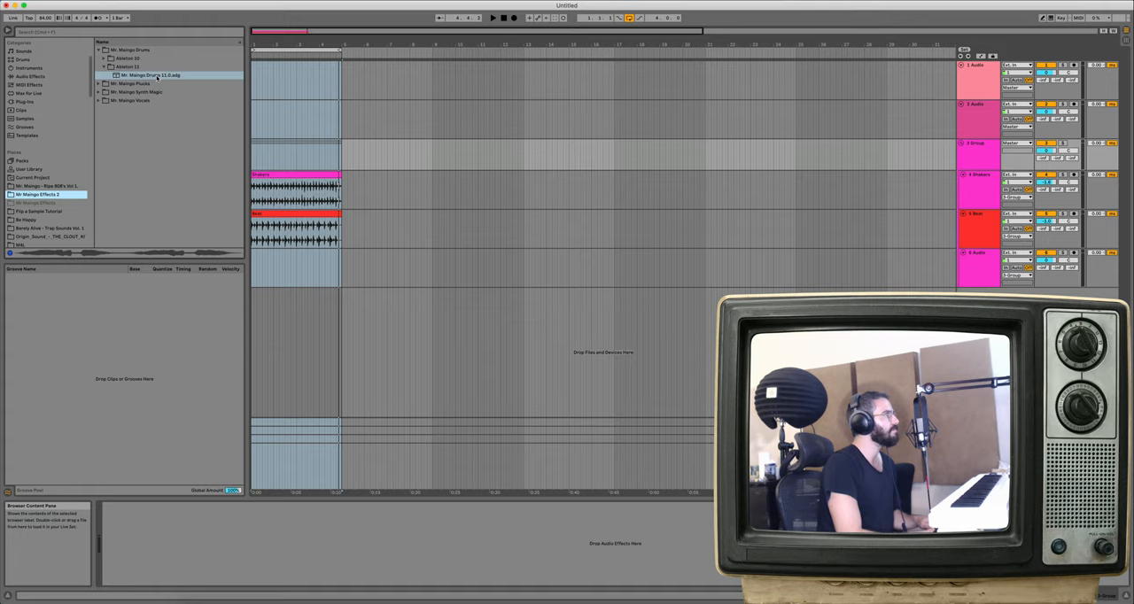
{"action": "left_click", "coordinate": [149, 75]}
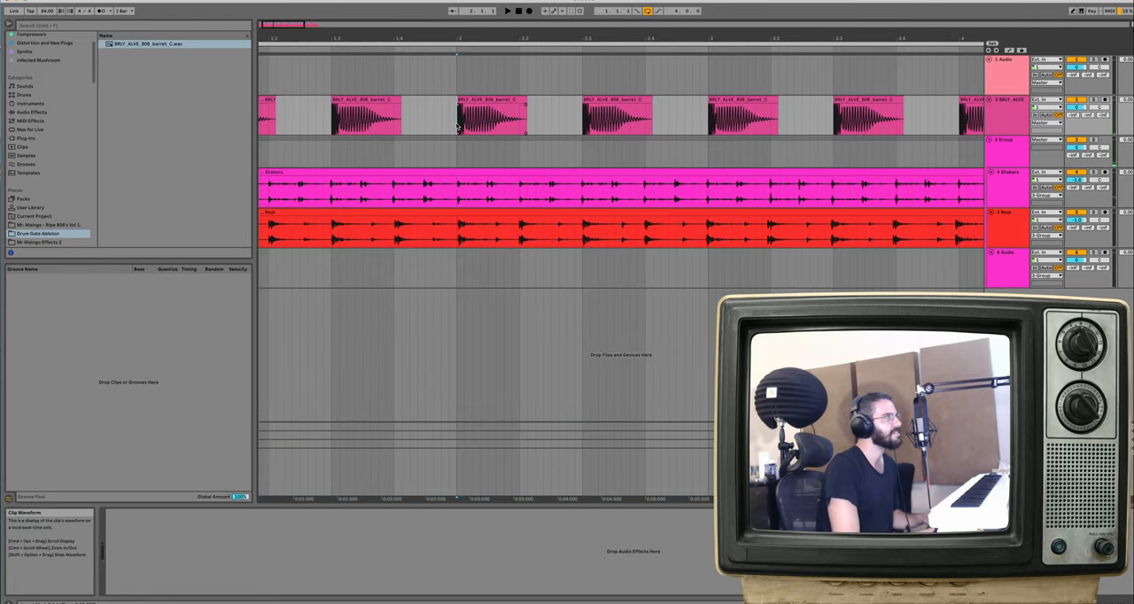
Select and reposition two of the 808 hits on the top arrangement track.
{"action": "left_click", "coordinate": [435, 116]}
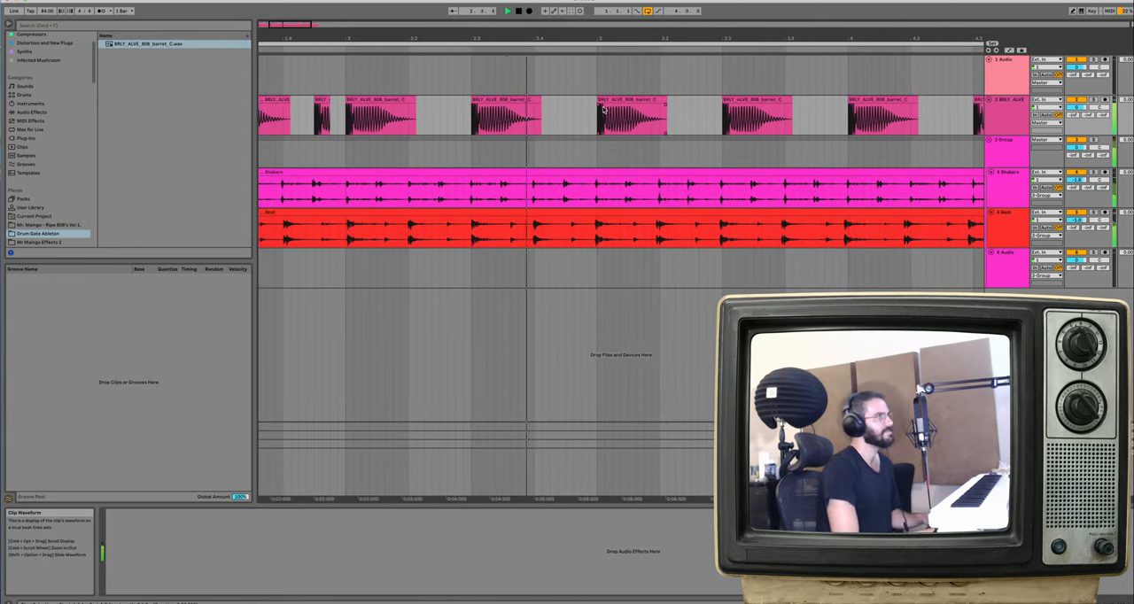
{"action": "left_click", "coordinate": [629, 115]}
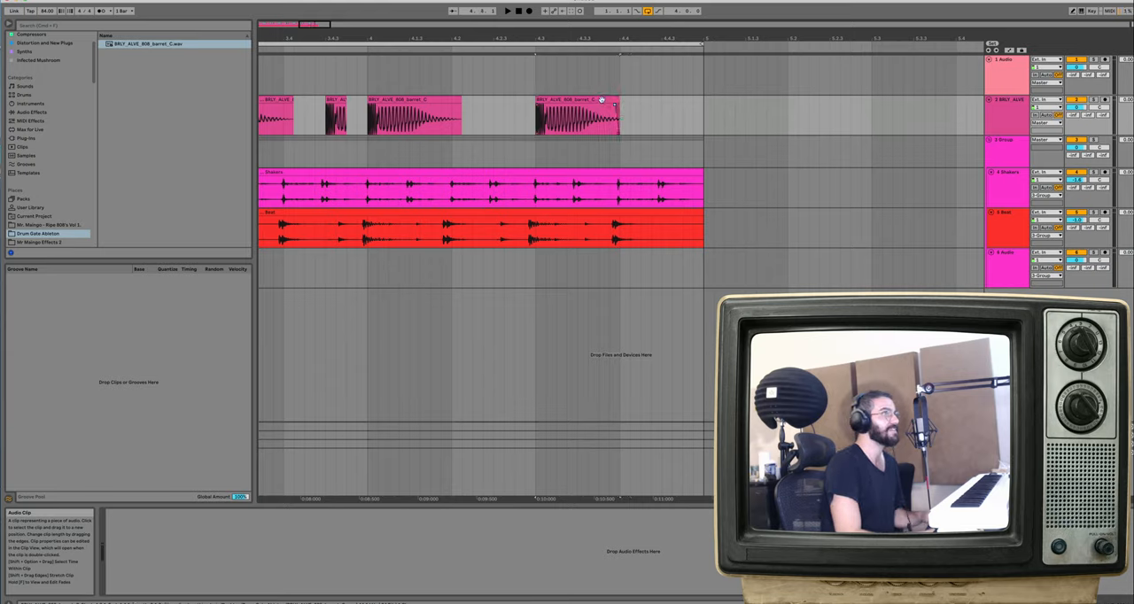
Duplicate the last 808 hit from its context menu and reverse the new copy at the phrase end.
{"action": "right_click", "coordinate": [617, 115]}
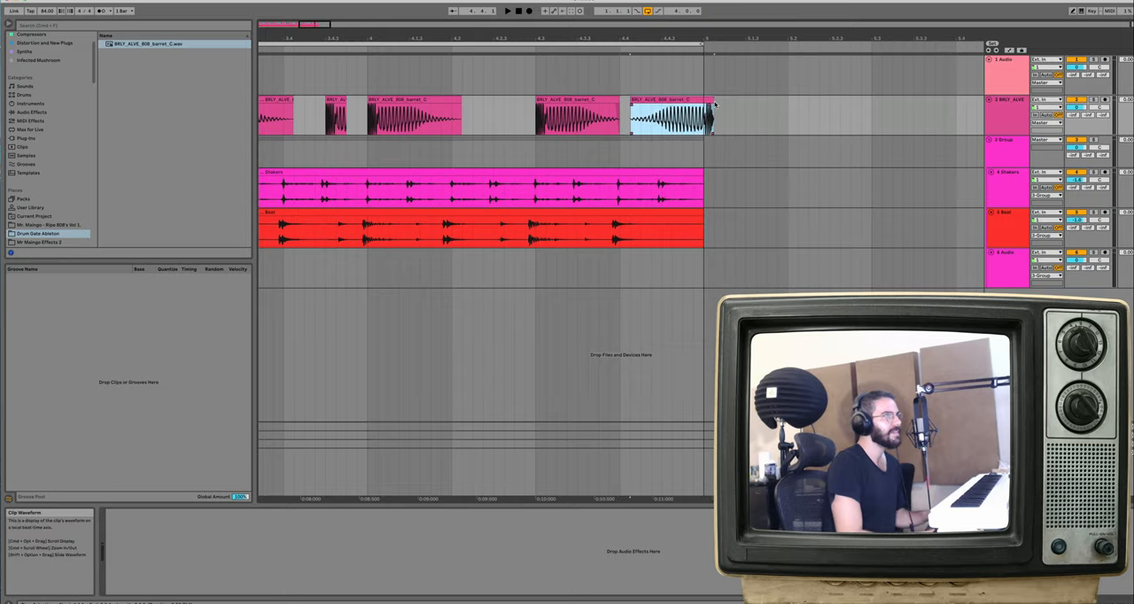
{"action": "left_click", "coordinate": [672, 116]}
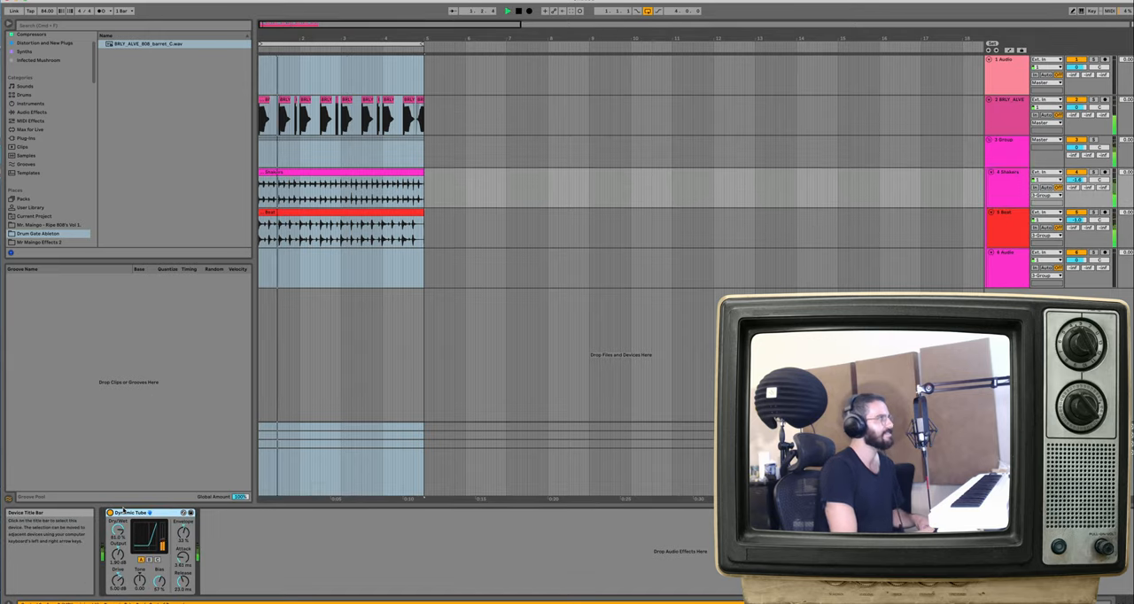
{"action": "mouse_move", "coordinate": [961, 213]}
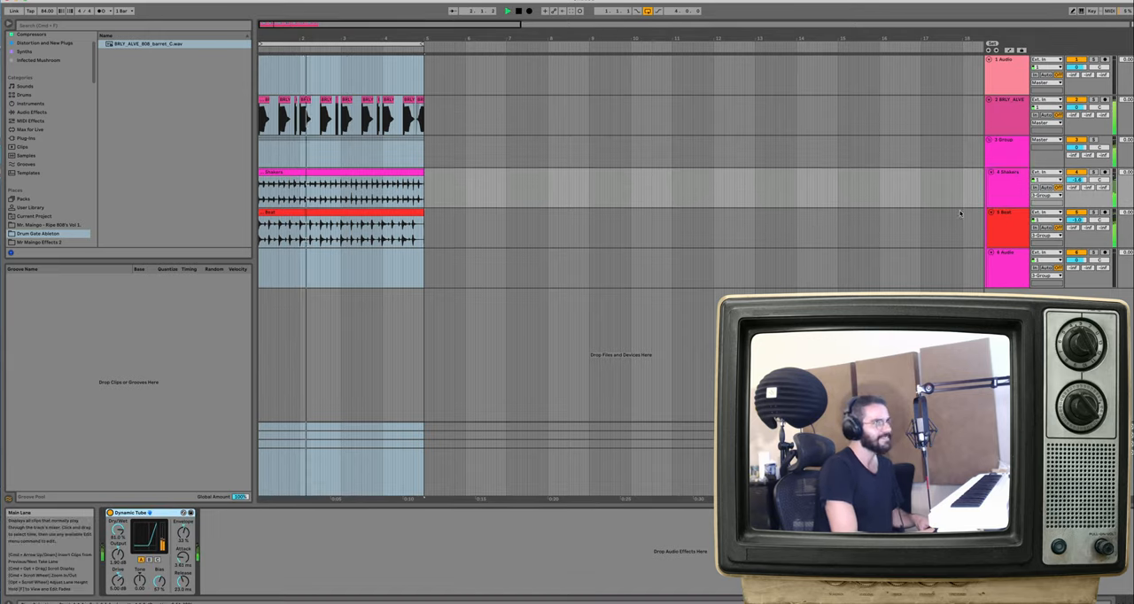